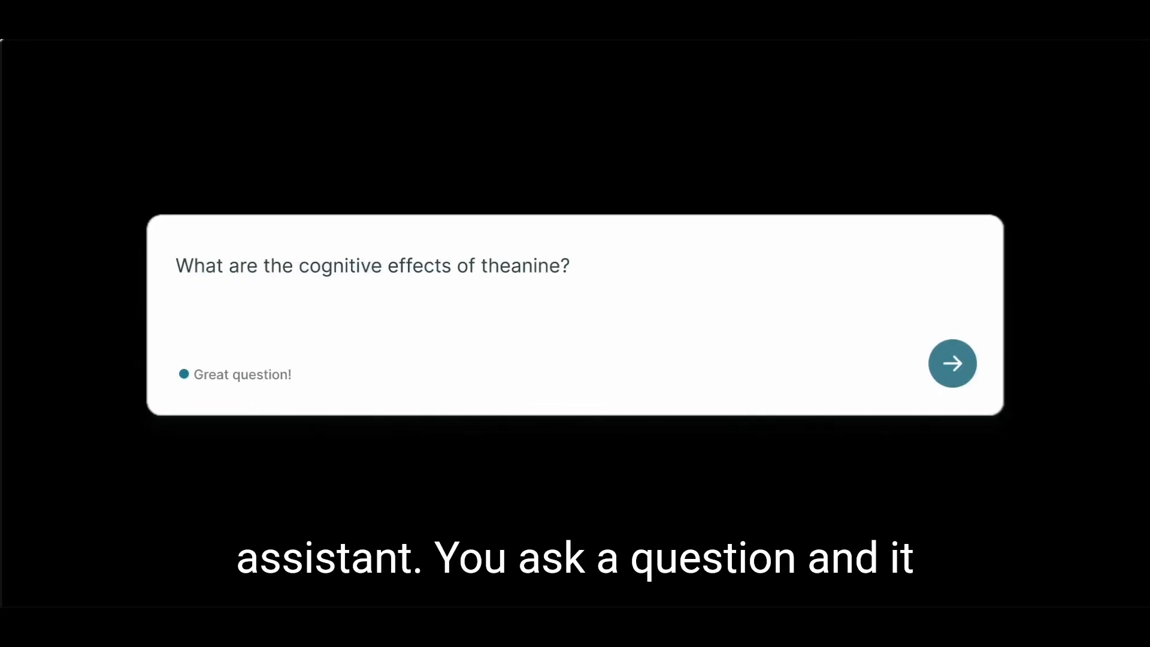
Submit the question about theanine's cognitive effects to the research assistant
{"action": "left_click", "coordinate": [951, 362]}
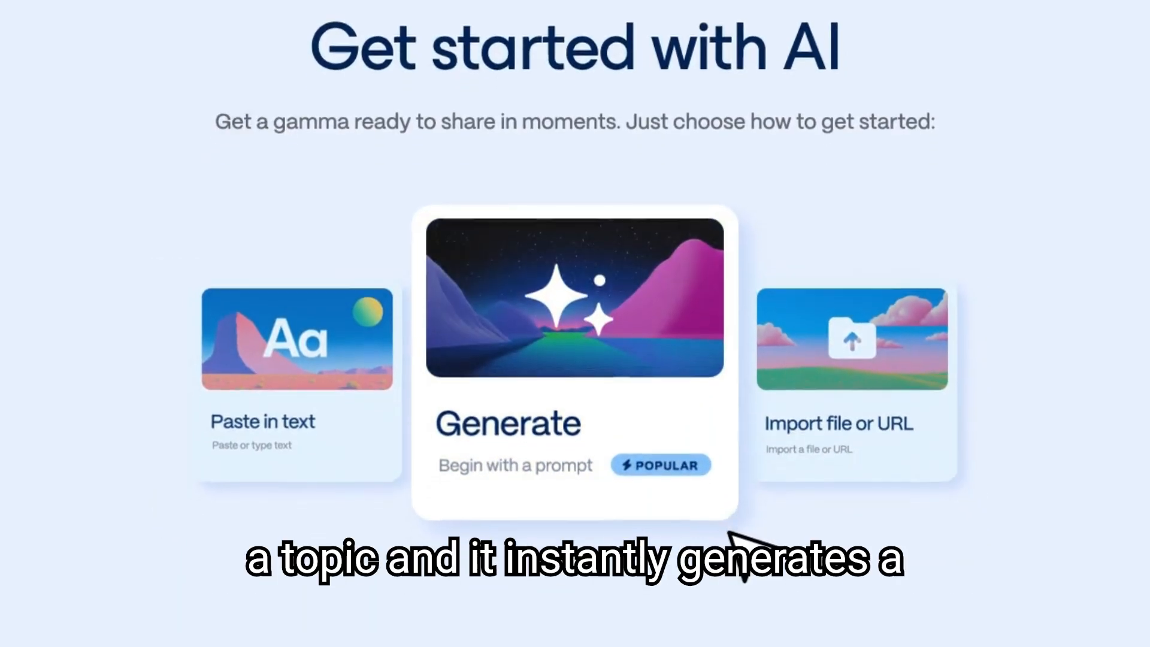
Generate an eyewear market presentation from a prompt and browse its Technological Innovations and Future Outlook slides
{"action": "left_click", "coordinate": [574, 360]}
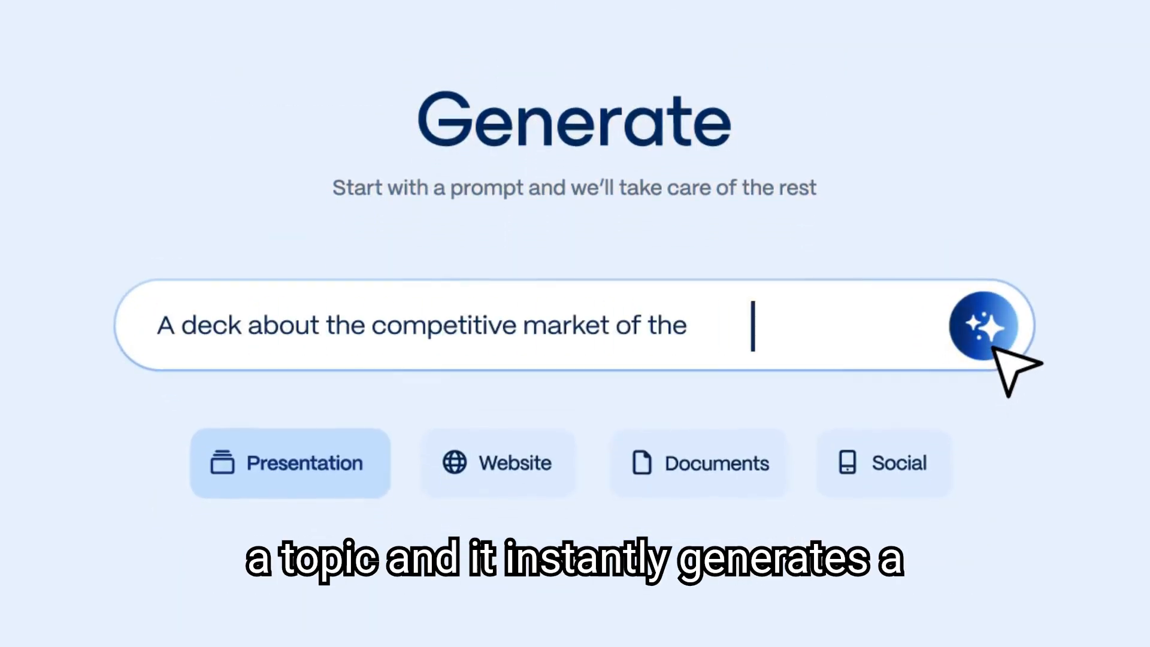
{"action": "left_click", "coordinate": [985, 325]}
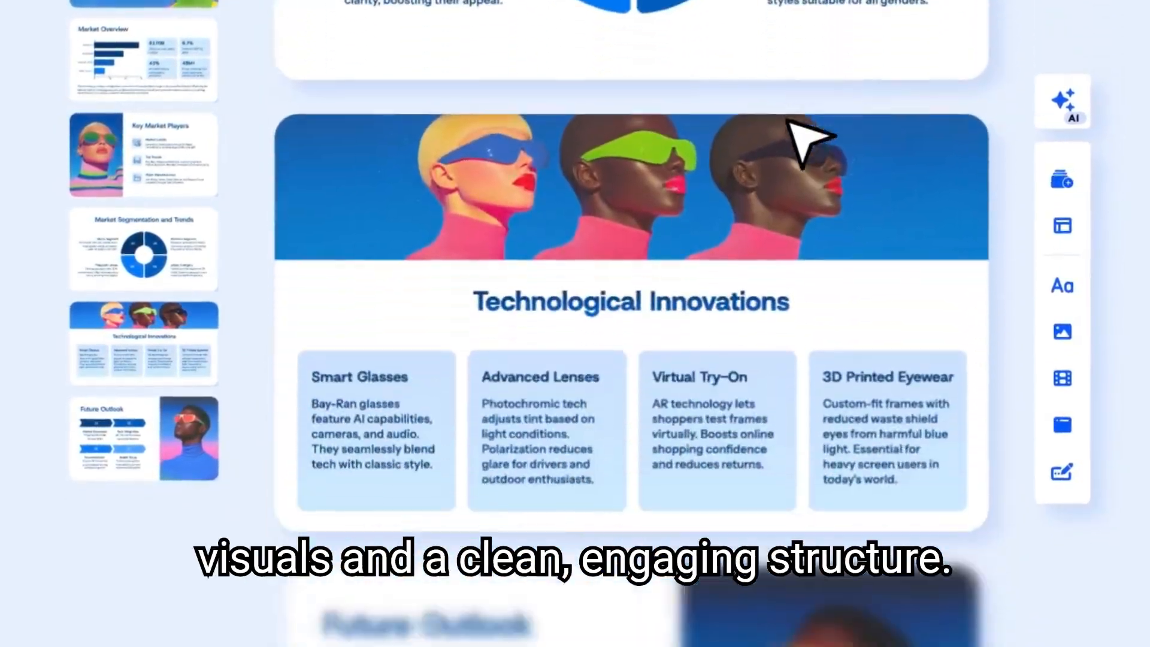
{"action": "scroll", "scroll_direction": "down", "scroll_amount": 3}
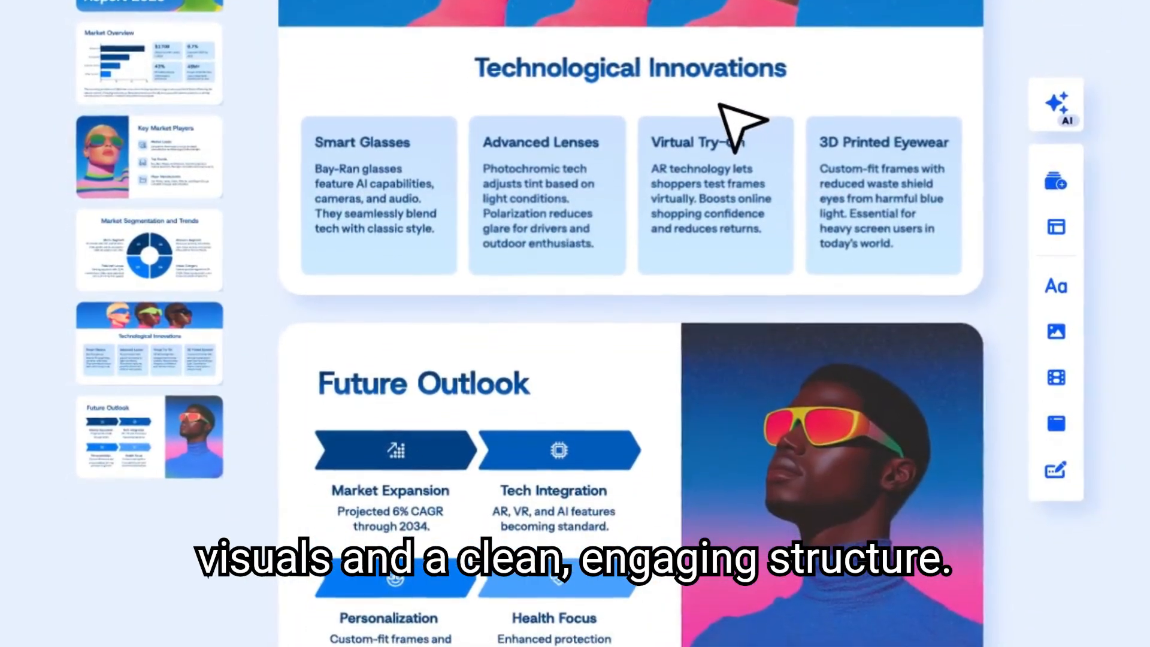